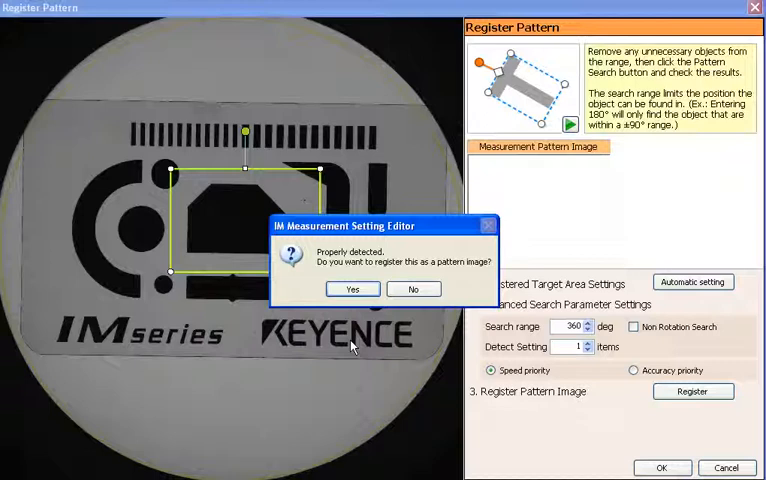
- Answer the 'Properly detected' prompt so the central house-shape region is no longer marked
{"action": "left_click", "coordinate": [352, 288]}
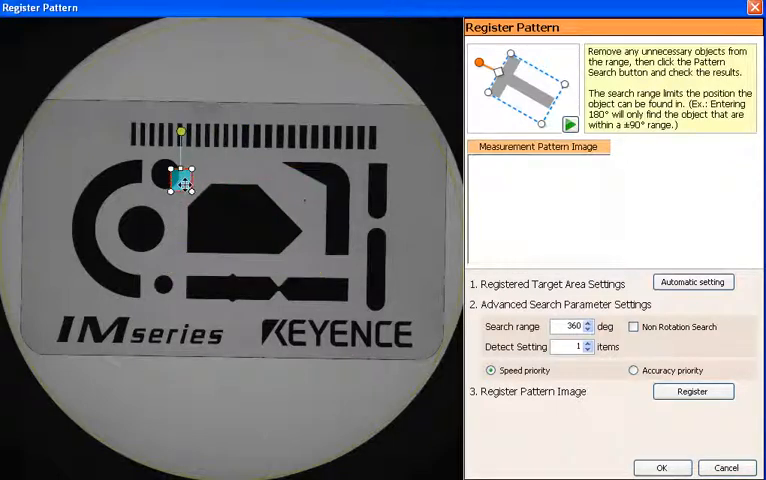
- Mark a small target box around the pin shape and attempt to register it
{"action": "left_click_drag", "start_coordinate": [180, 182], "coordinate": [378, 236]}
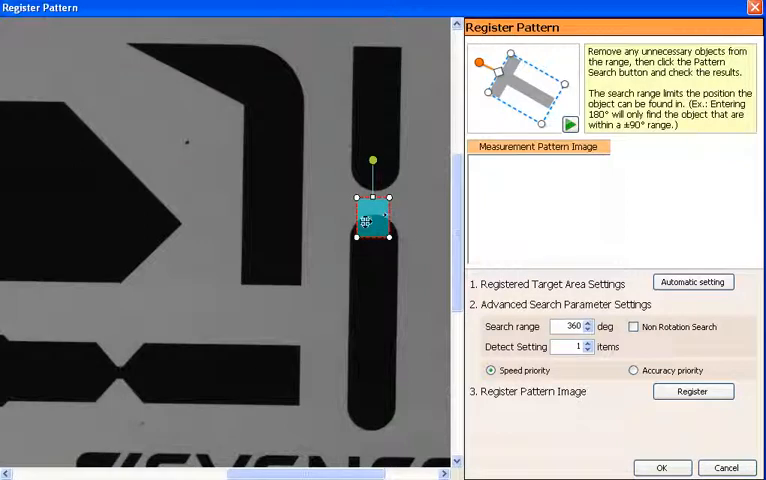
{"action": "left_click", "coordinate": [692, 392]}
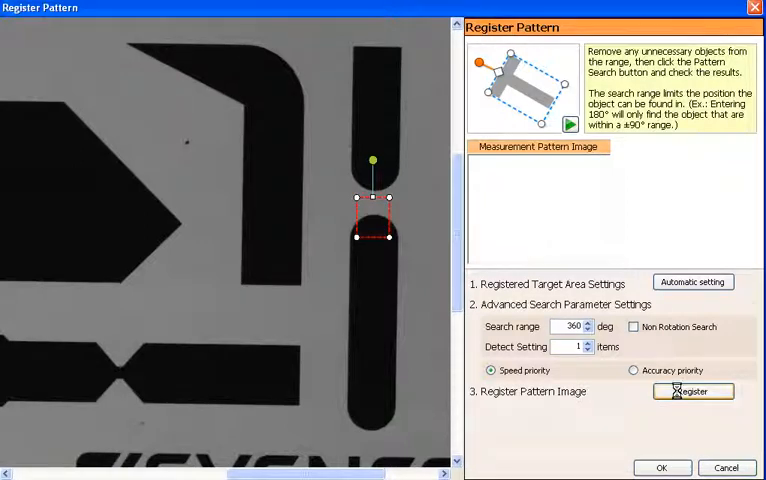
{"action": "left_click", "coordinate": [692, 392]}
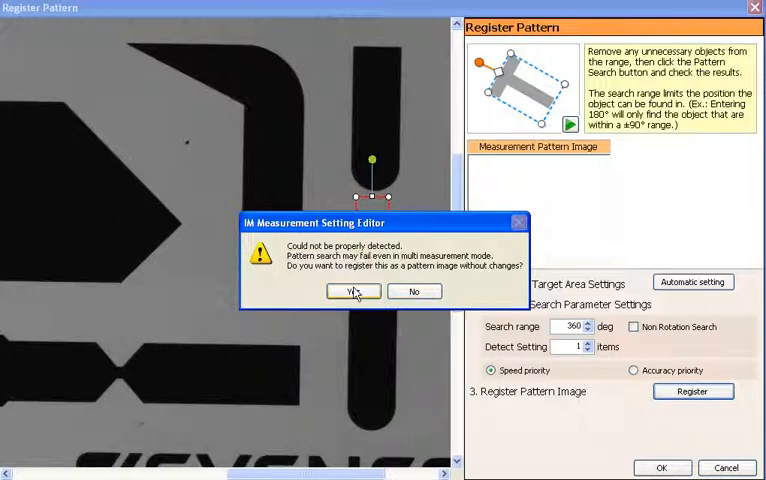
- Accept registering despite failed detection and acknowledge the re-registration advice
{"action": "left_click", "coordinate": [352, 292]}
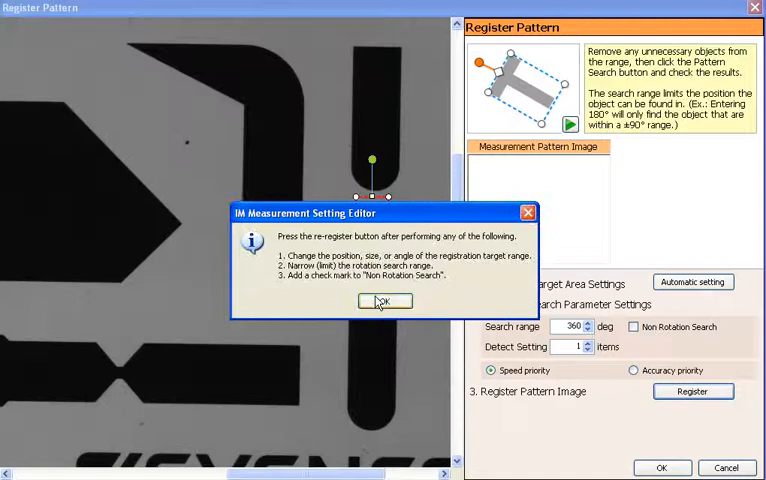
{"action": "left_click", "coordinate": [384, 300]}
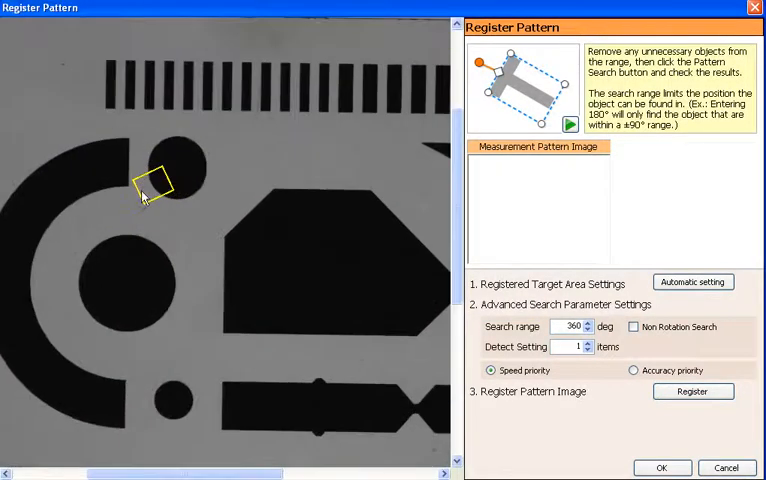
{"action": "mouse_move", "coordinate": [210, 236]}
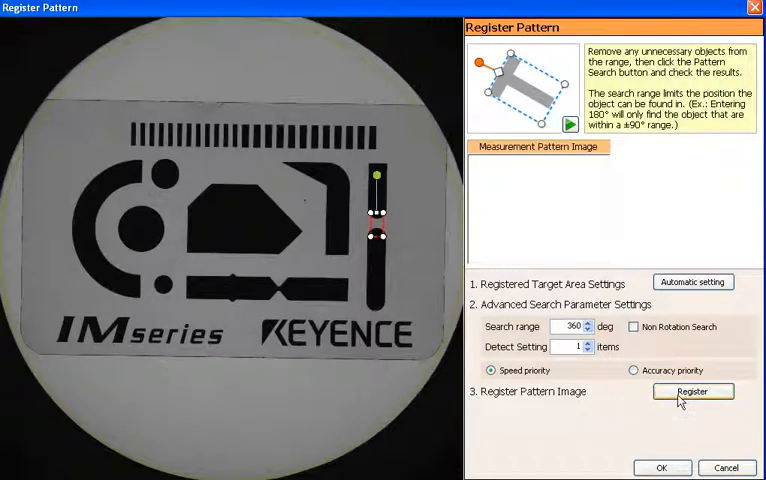
- Attempt to register the small region and acknowledge the re-registration advice when it fails
{"action": "left_click", "coordinate": [692, 392]}
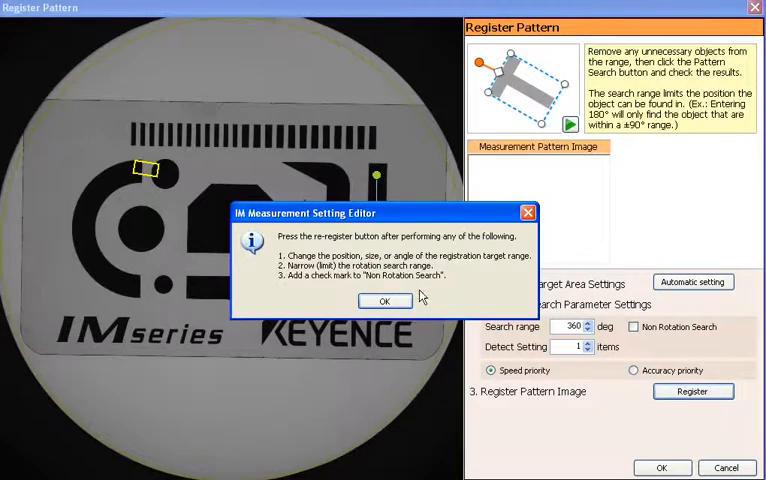
{"action": "left_click", "coordinate": [384, 300]}
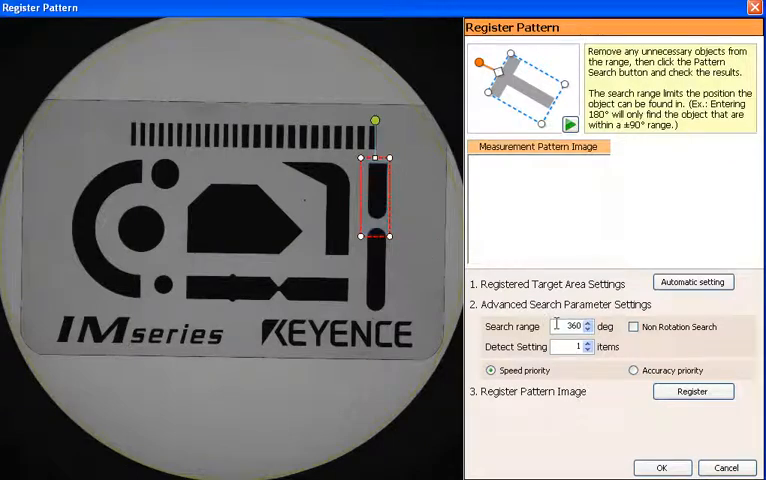
- Attempt to register the tall region over the right-edge vertical bar
{"action": "left_click", "coordinate": [692, 392]}
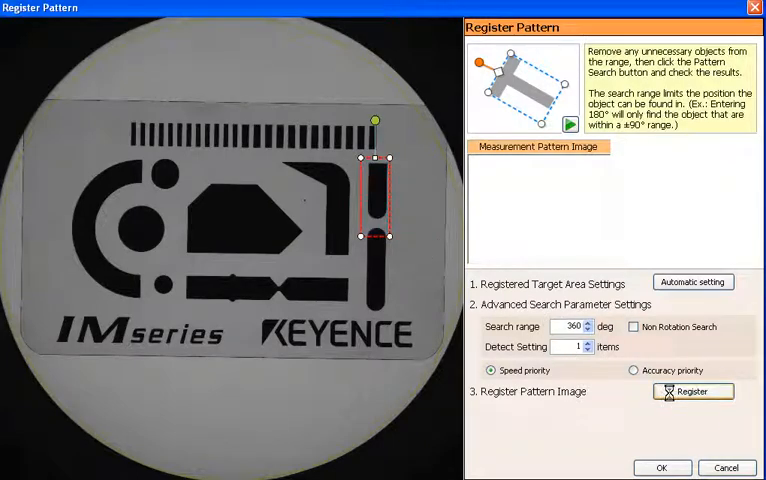
{"action": "left_click", "coordinate": [692, 392]}
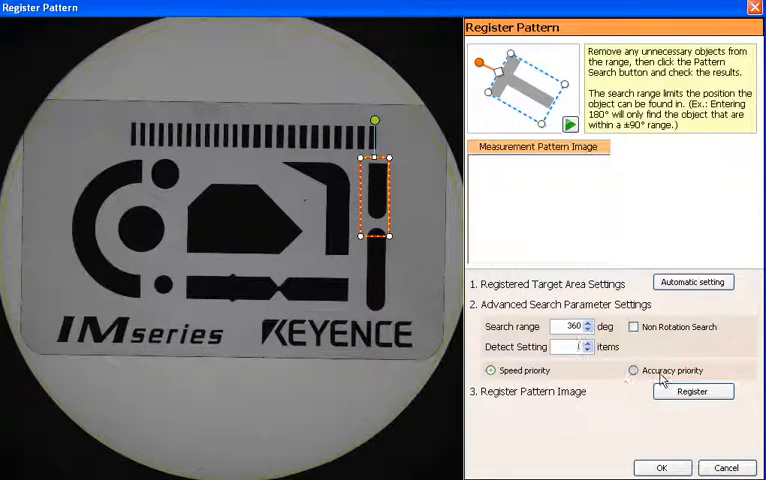
- Try Accuracy priority for the search, then return it to Speed priority
{"action": "left_click", "coordinate": [632, 370]}
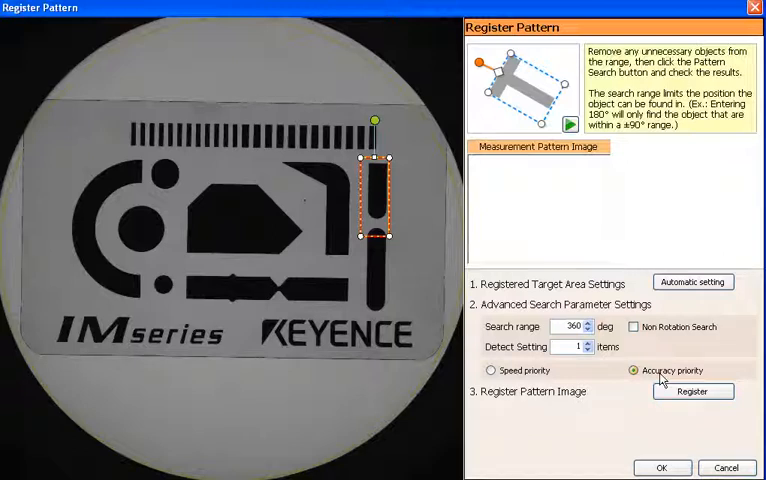
{"action": "left_click", "coordinate": [492, 370]}
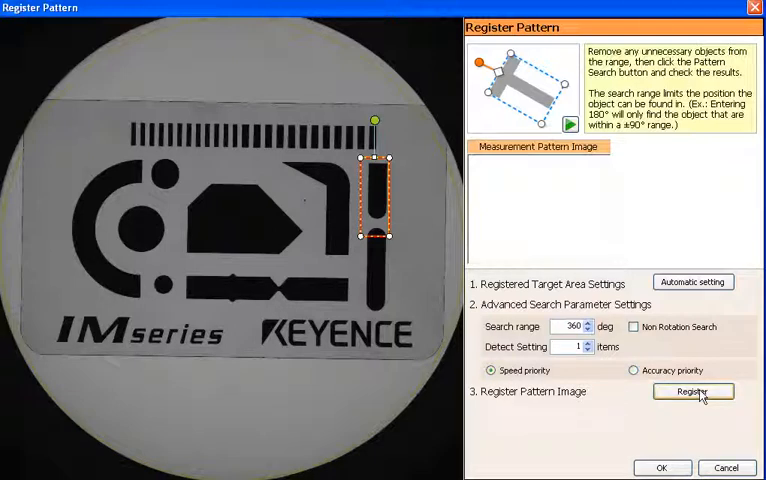
- Register the right-edge bar region and confirm it as the properly detected pattern
{"action": "left_click", "coordinate": [692, 392]}
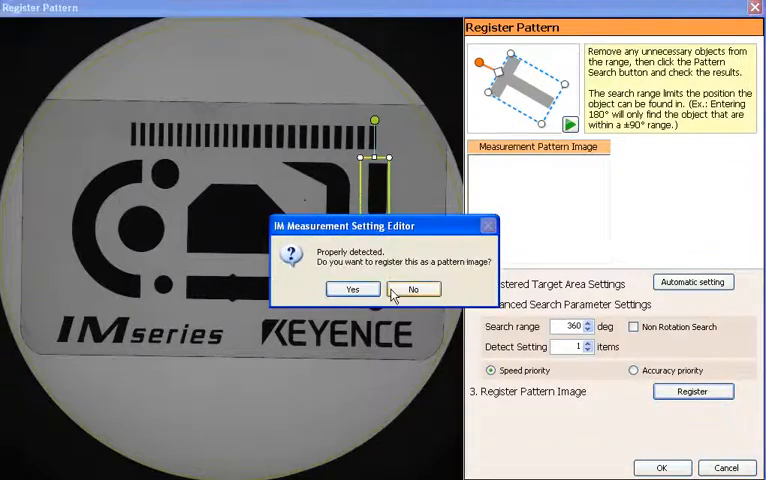
{"action": "left_click", "coordinate": [352, 288]}
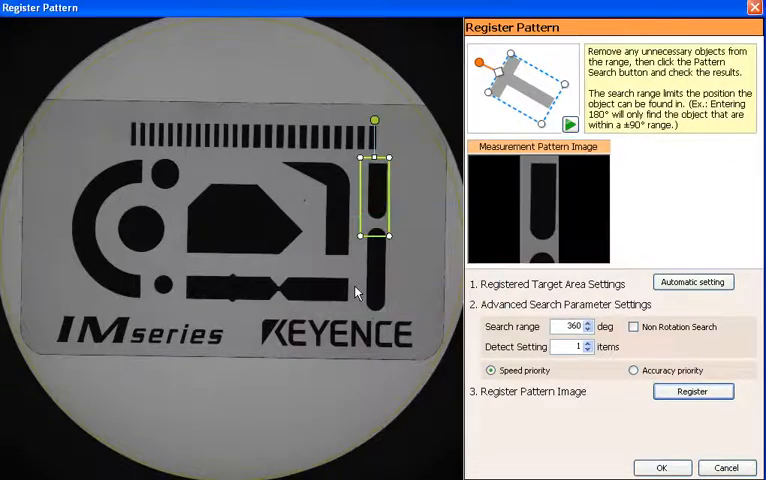